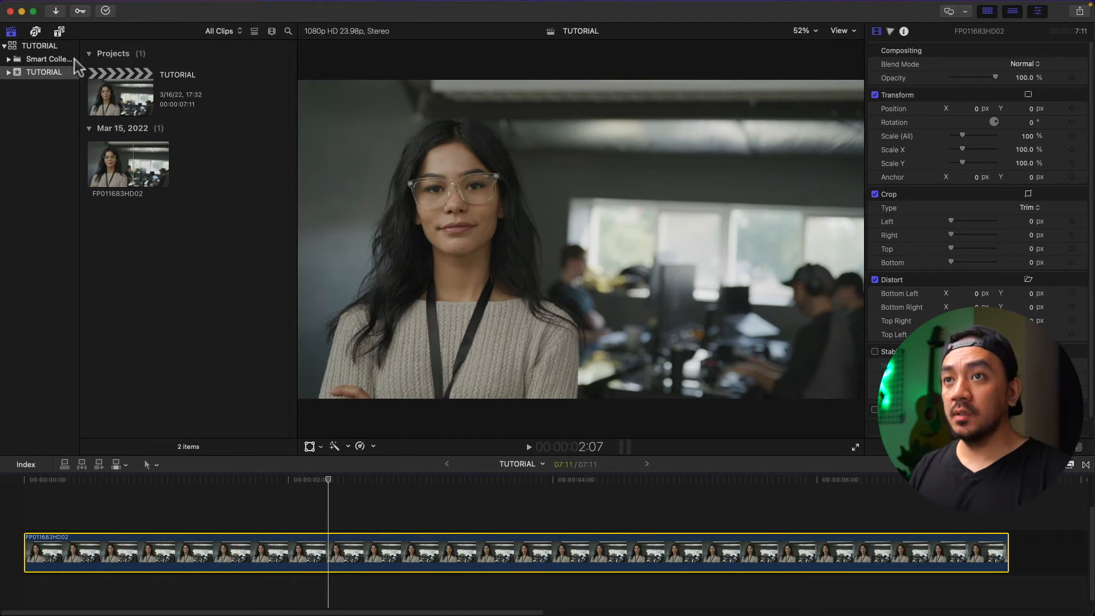
# - Show the Lower Thirds title category and scroll through its title thumbnails
pyautogui.click(59, 31)
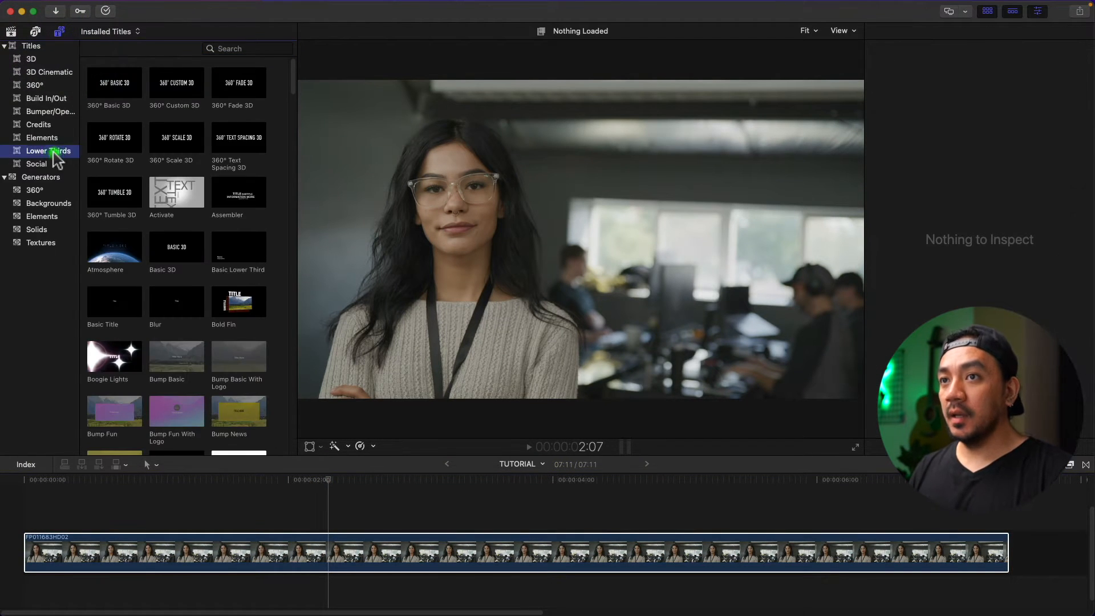
pyautogui.click(176, 137)
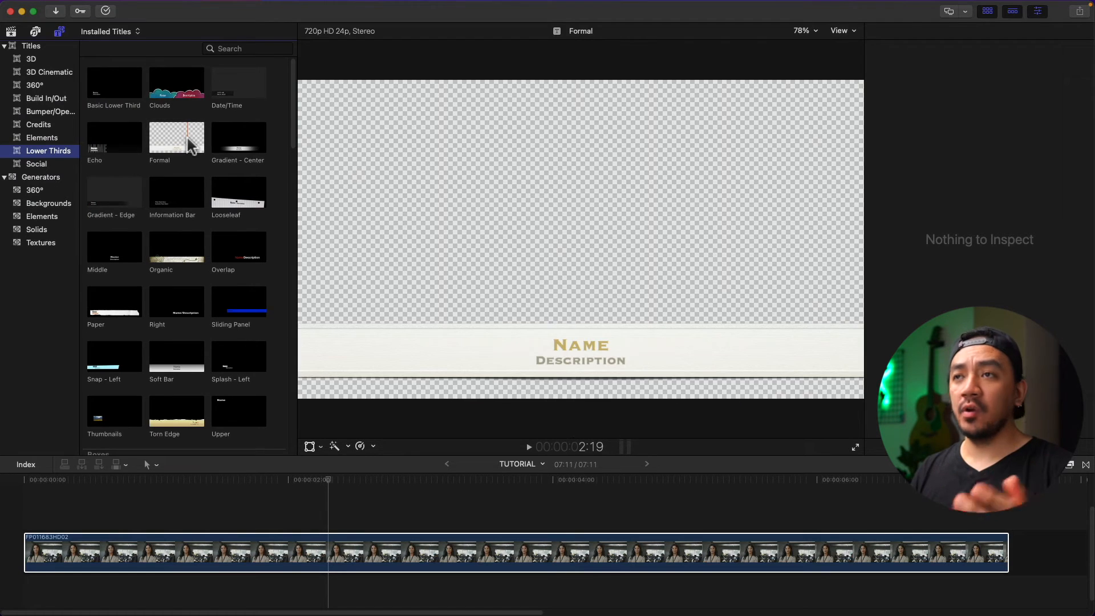
pyautogui.scroll(-3)
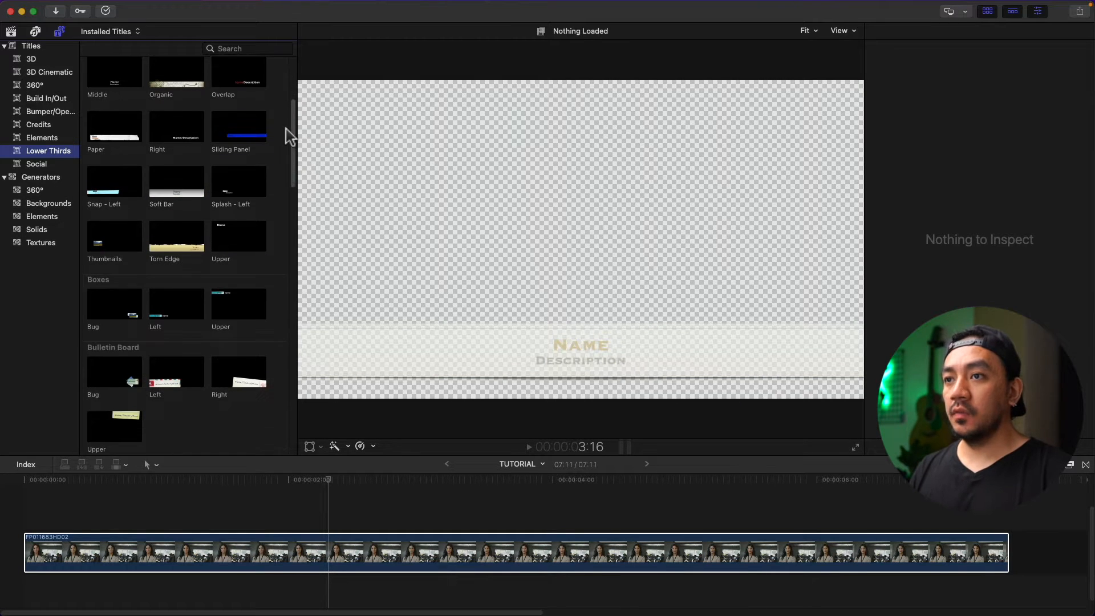
pyautogui.scroll(-3)
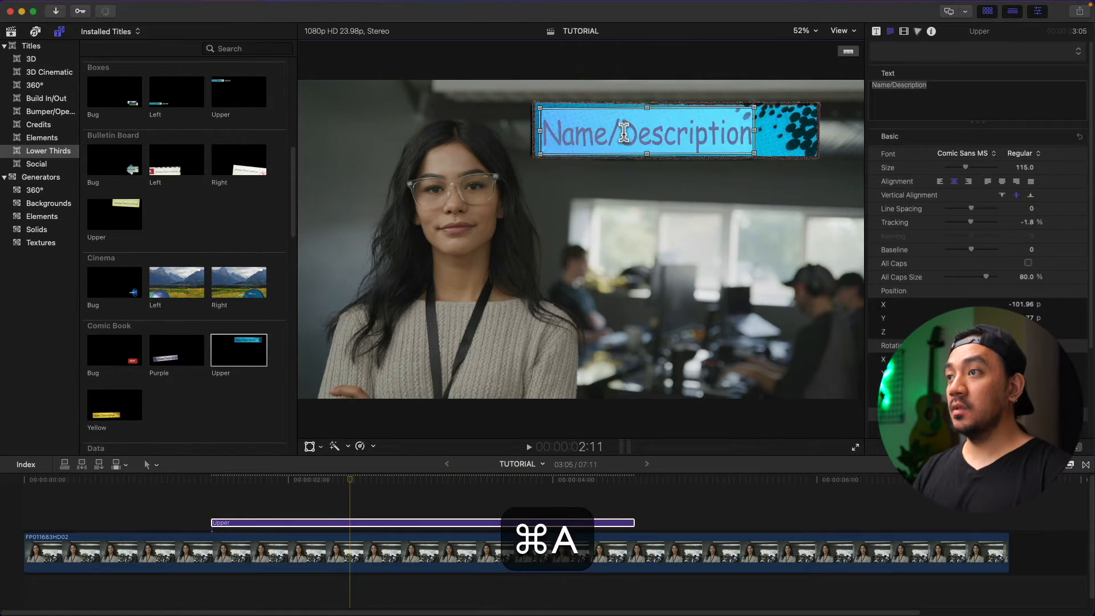
# - Retype the Comic Book title text as COMIC and pick a new text colour
pyautogui.write('COMIC CON 2022')
pyautogui.write('127')
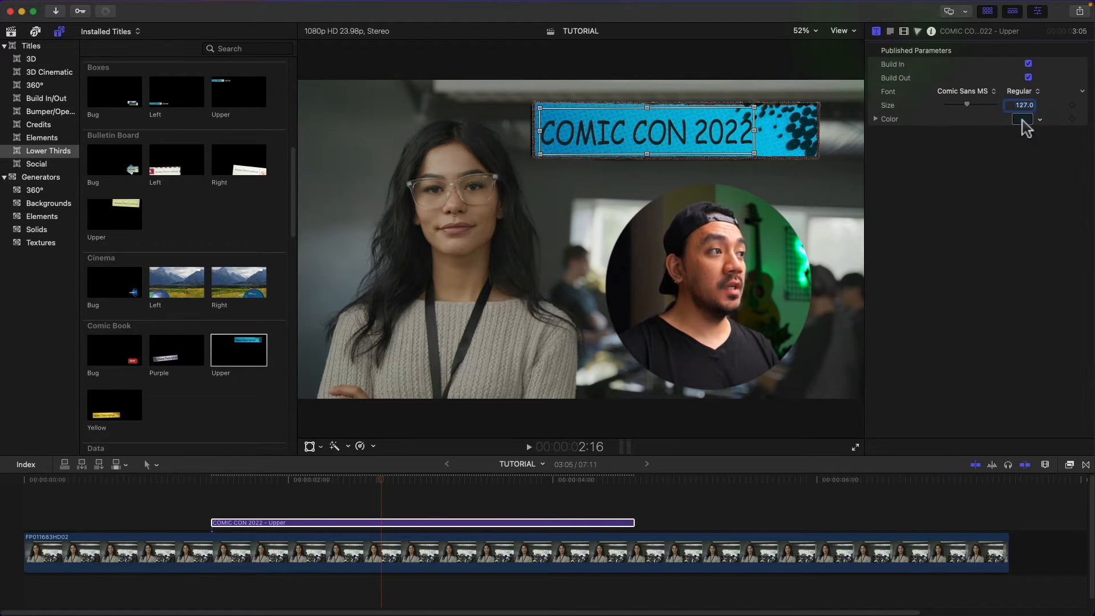
pyautogui.click(1022, 119)
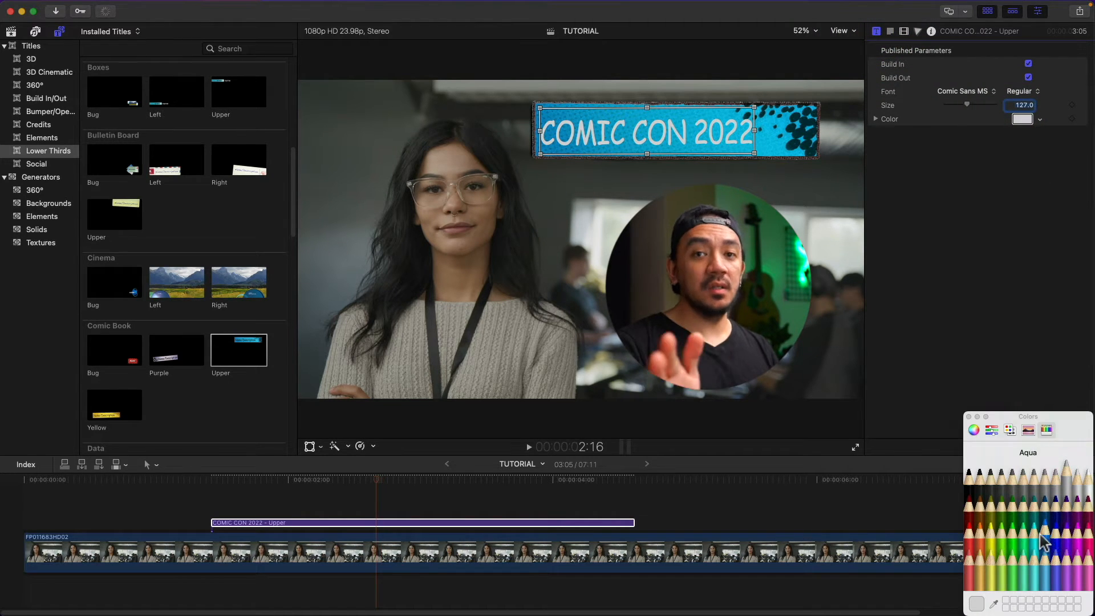
pyautogui.click(970, 416)
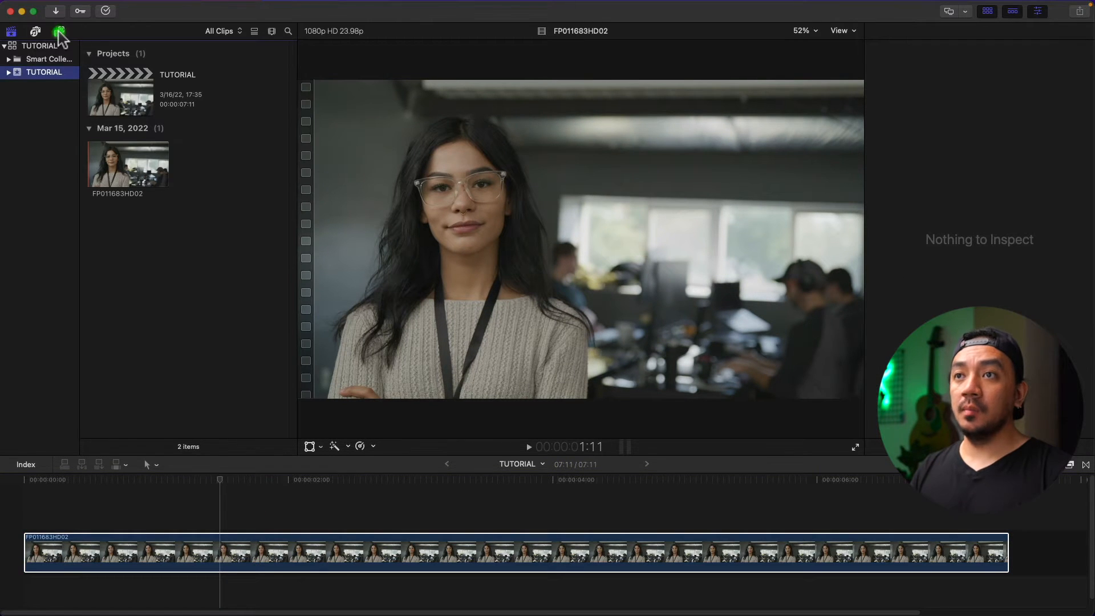
# - Search the titles browser for 'basic ti' to find Basic Title
pyautogui.click(59, 32)
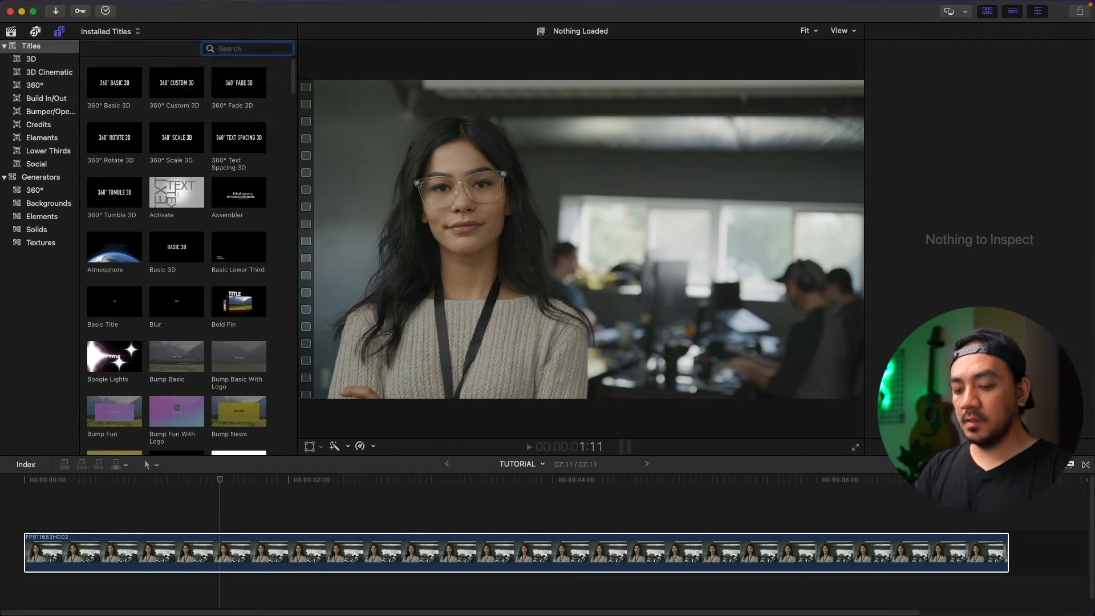
pyautogui.write('basic ti')
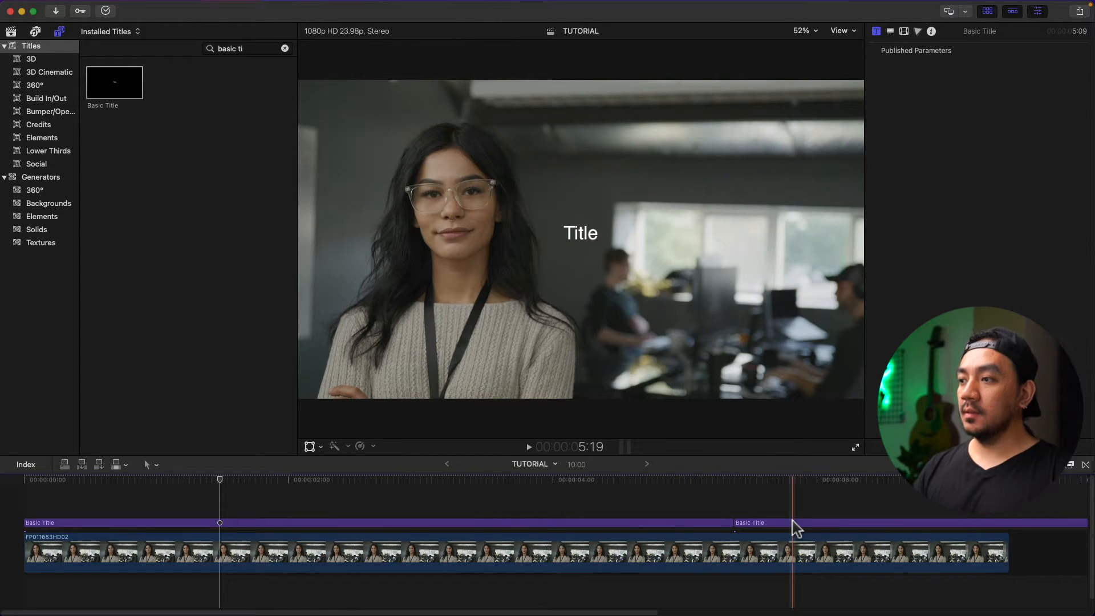
pyautogui.press('delete')
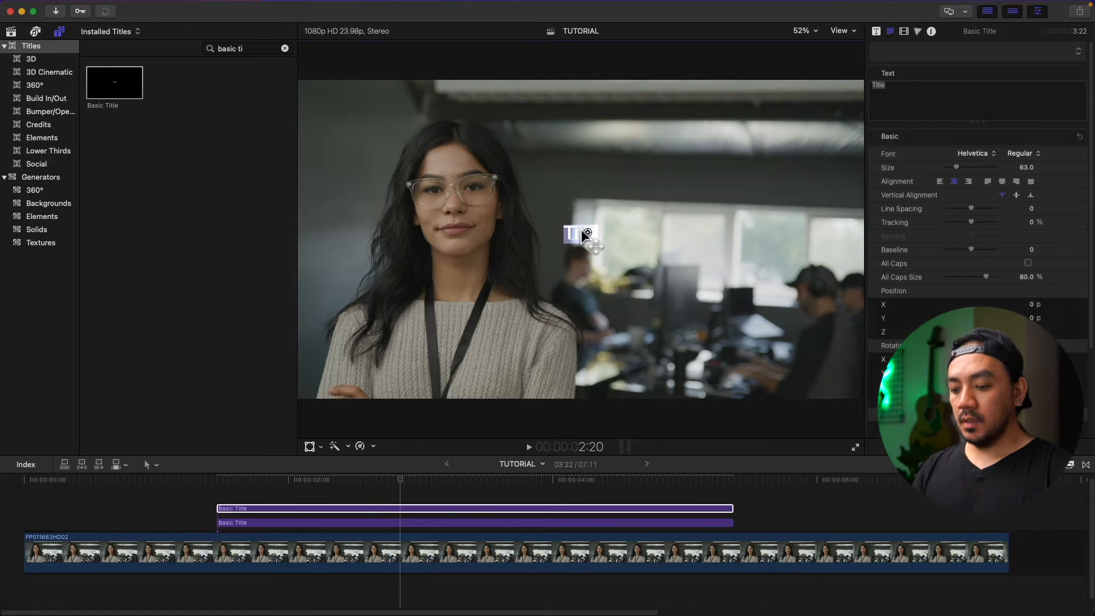
# - Type JANE WRIGHT in the top title and change its font to Bebas Neue
pyautogui.write('JA')
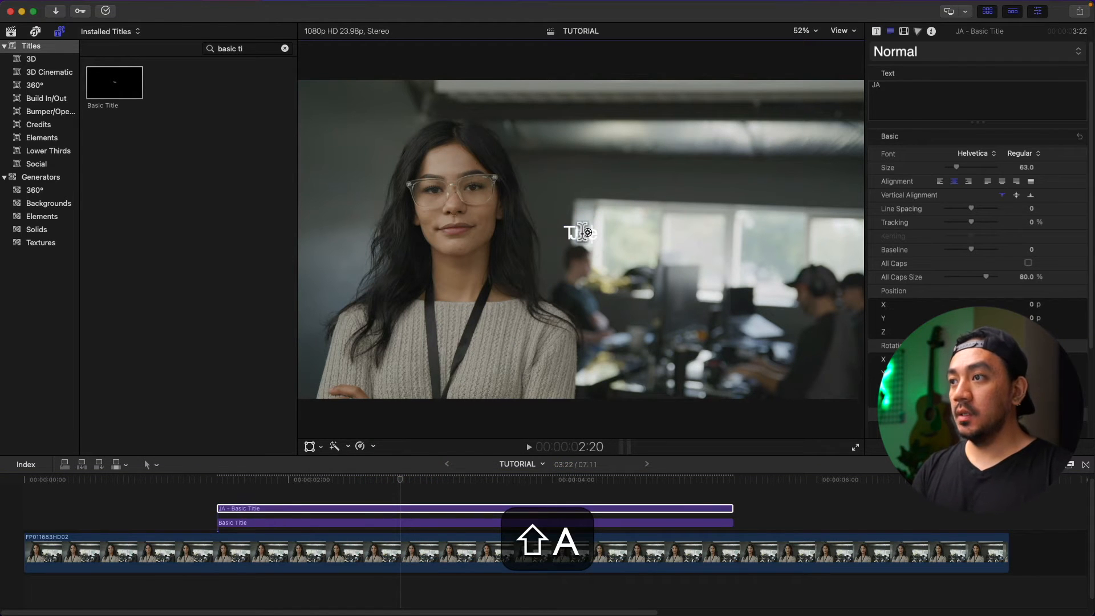
pyautogui.write('JANE WRIGHT')
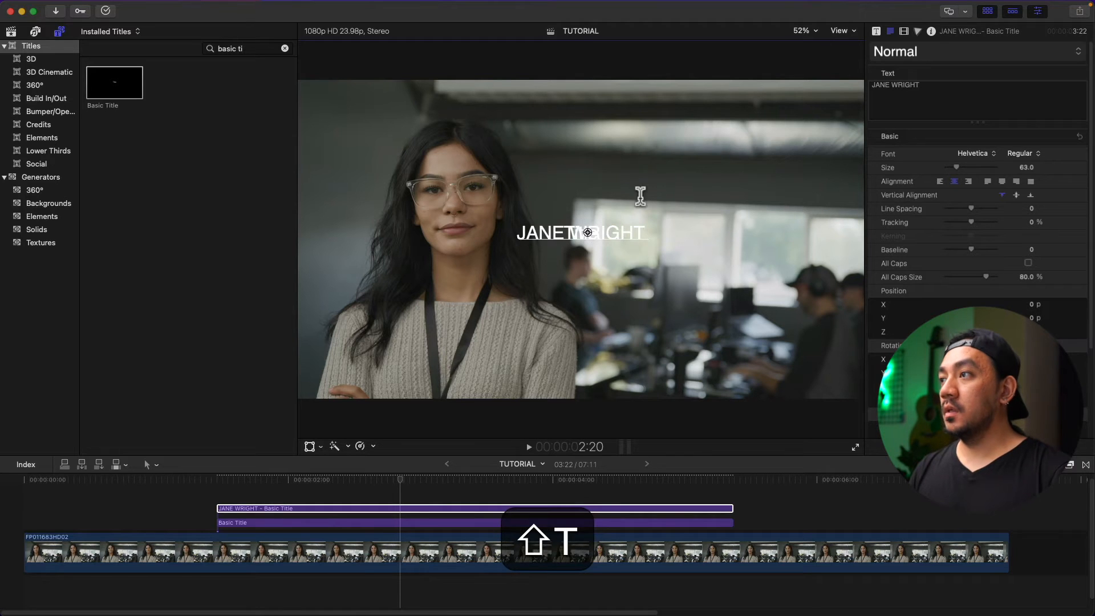
pyautogui.click(973, 153)
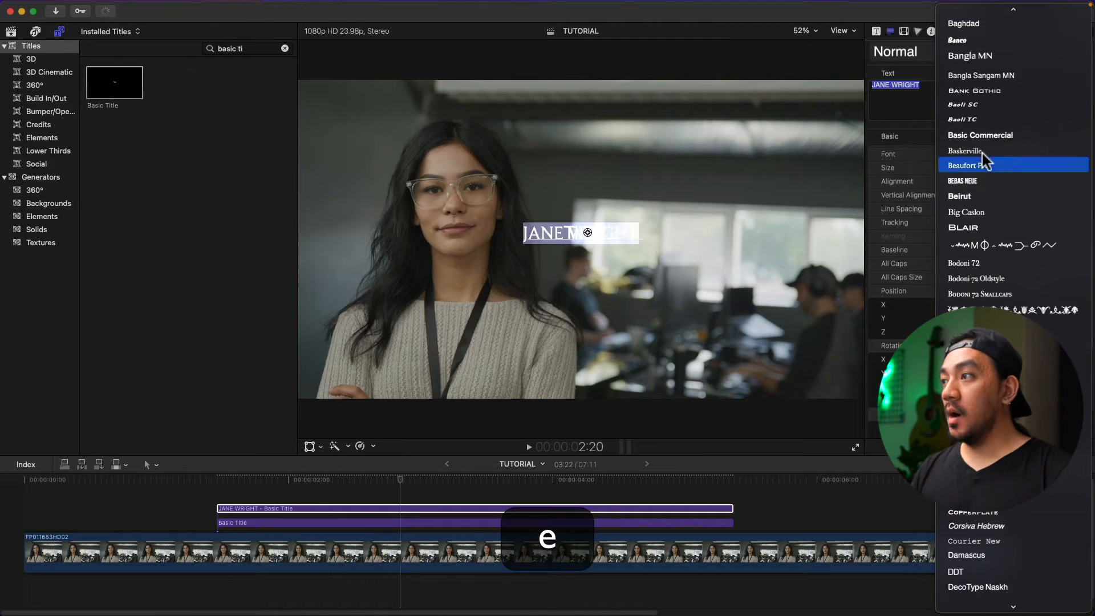
pyautogui.click(962, 181)
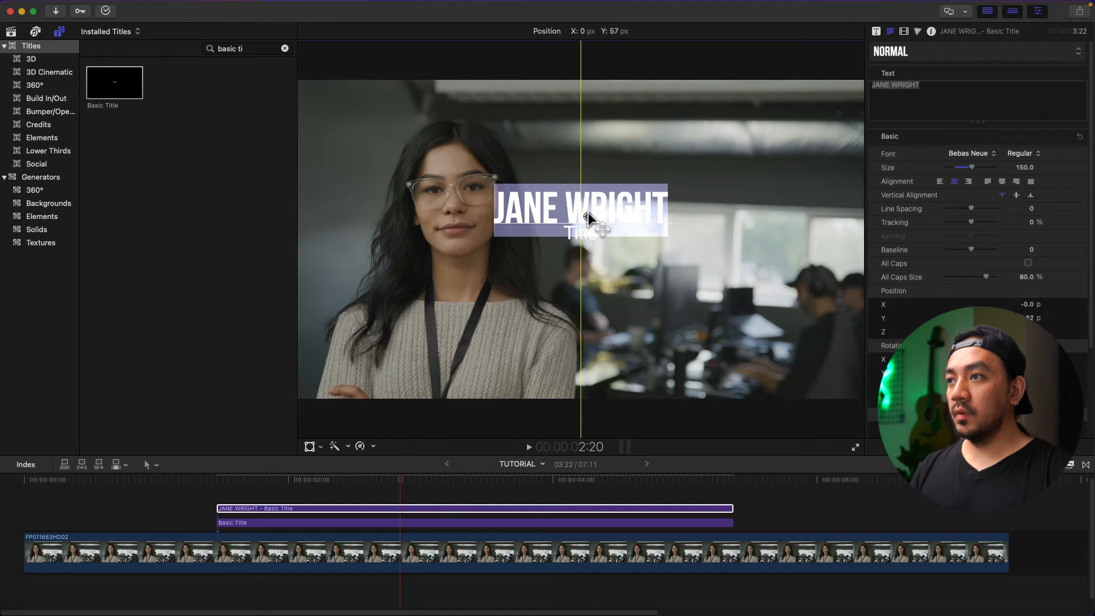
pyautogui.click(349, 522)
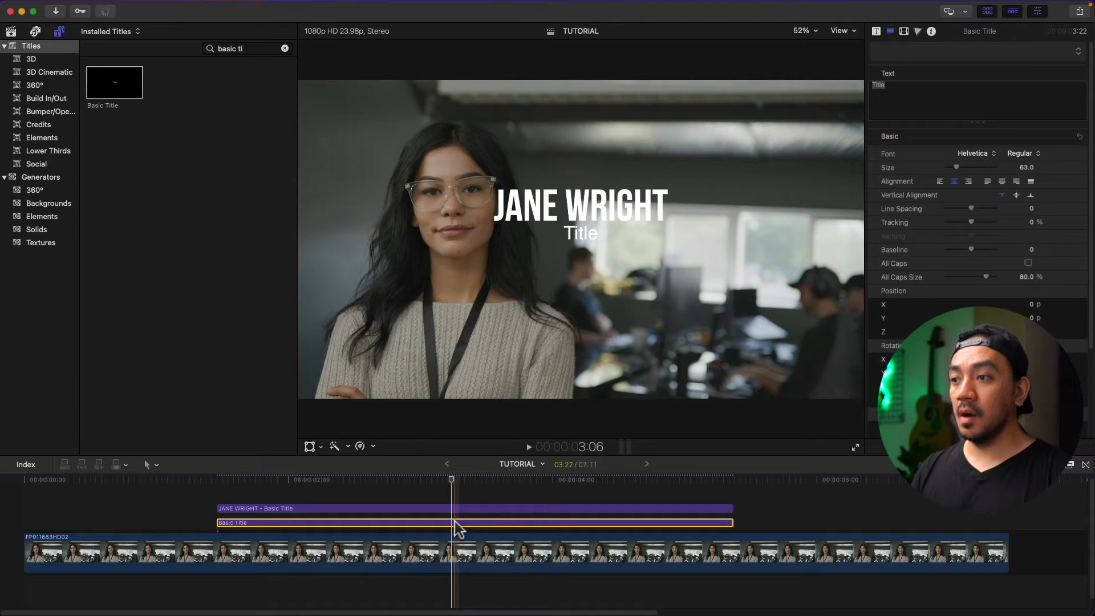
# - Edit the second title's text in the viewer to read IT SECURITY EXPERT
pyautogui.click(580, 233)
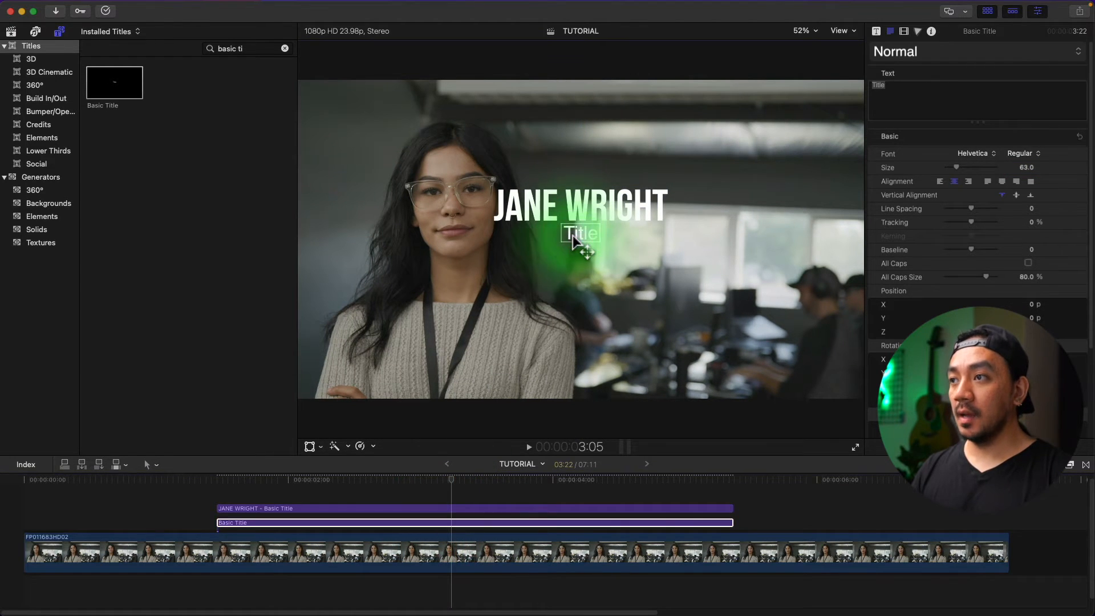
pyautogui.press('shift+t')
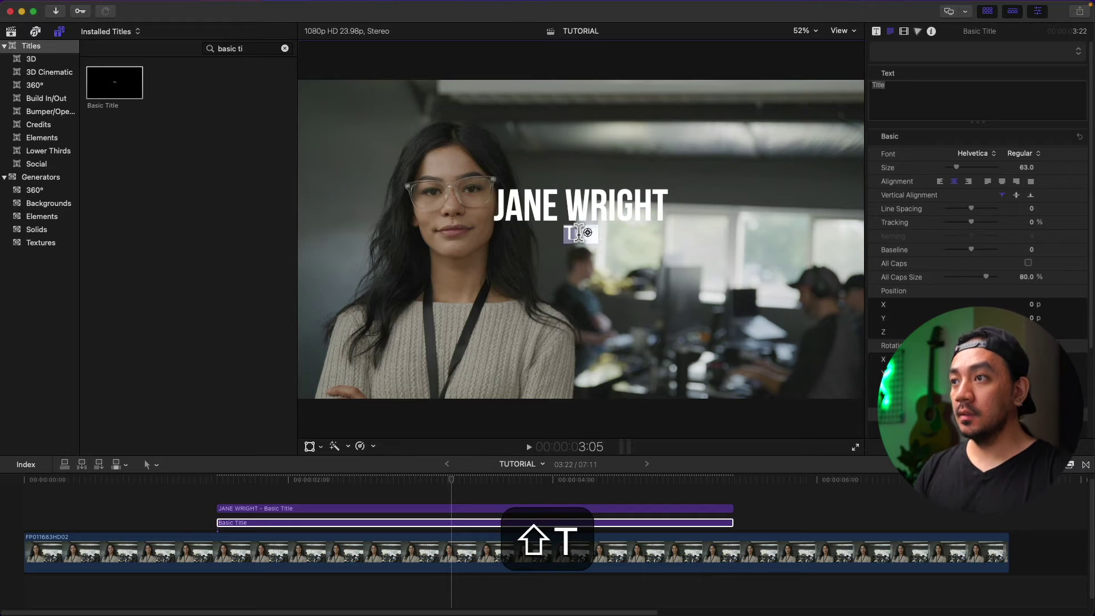
pyautogui.write('IT SECURITY EXPERT')
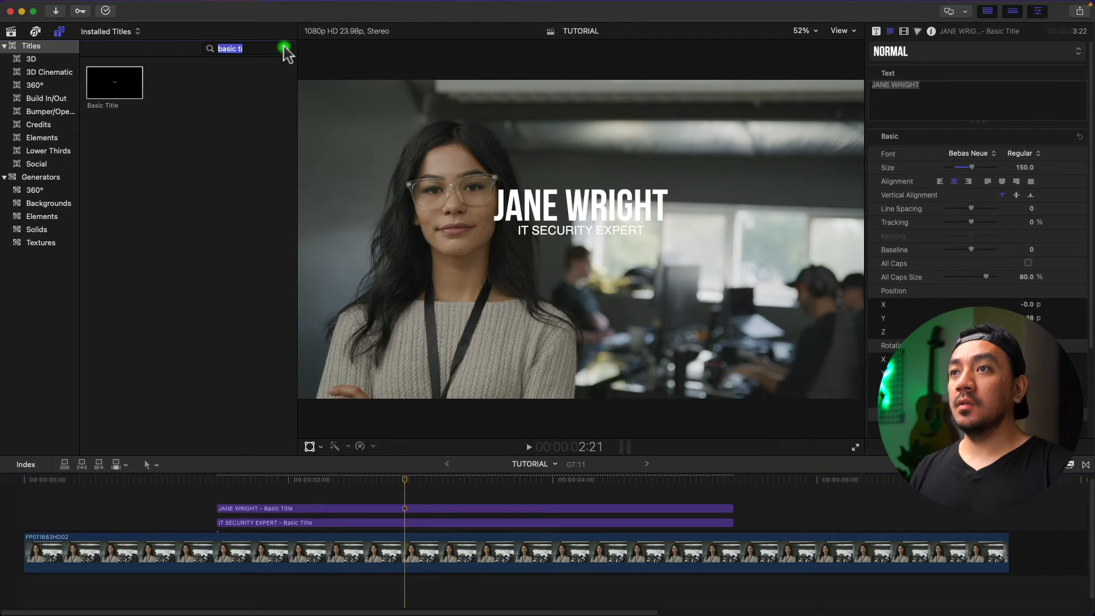
# - Clear the title search and browse Generators > Solids for the Custom solid
pyautogui.click(283, 49)
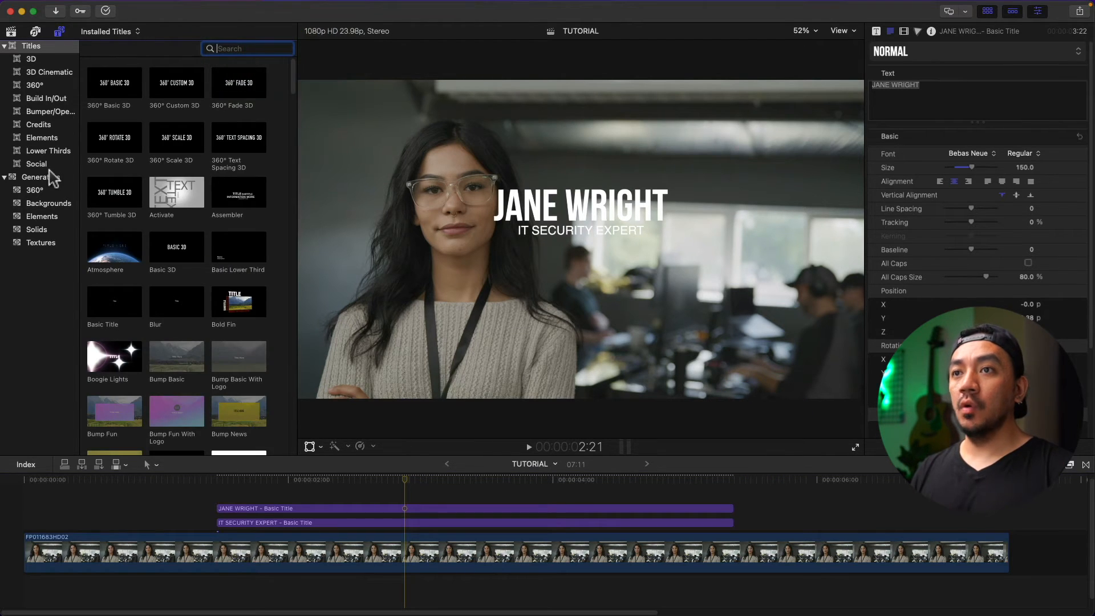
pyautogui.click(42, 177)
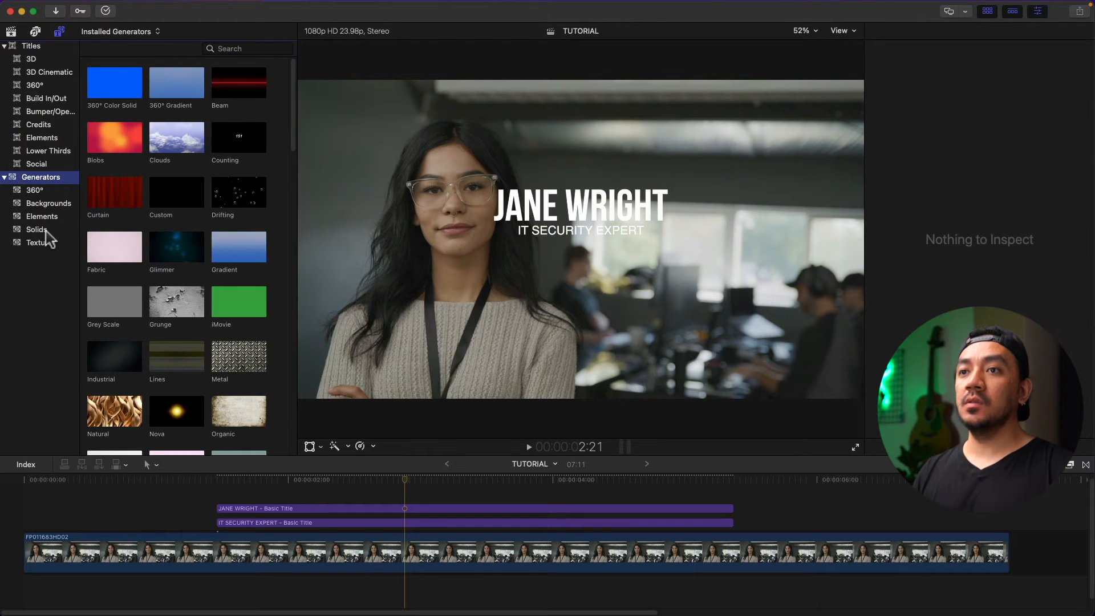
pyautogui.click(37, 230)
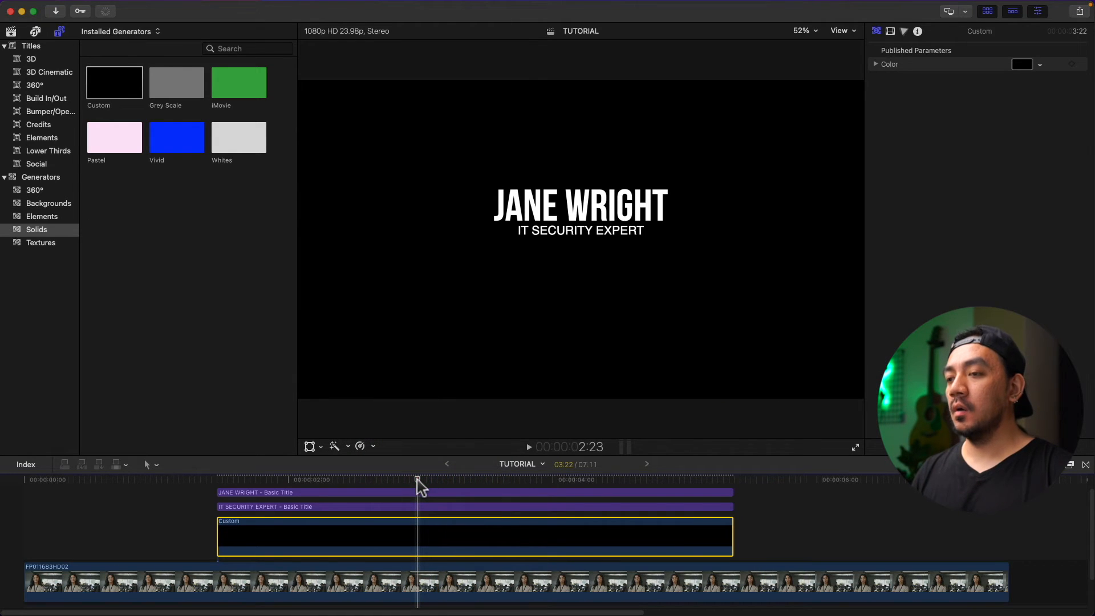
# - Resize the solid on-screen with Transform to fit behind the text, then view its properties
pyautogui.click(474, 531)
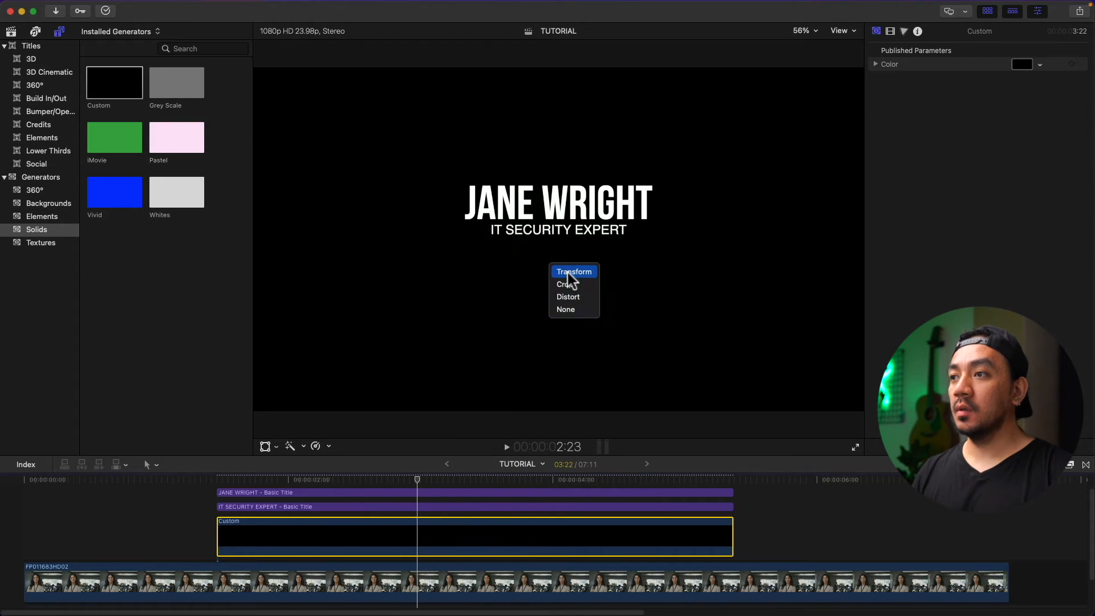
pyautogui.click(573, 270)
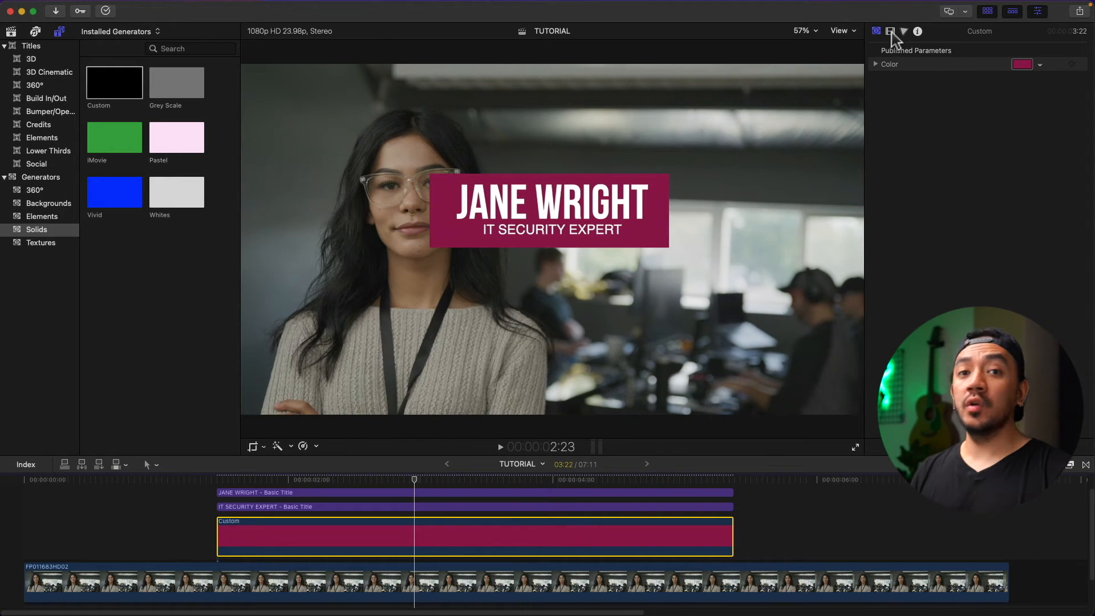
pyautogui.click(890, 31)
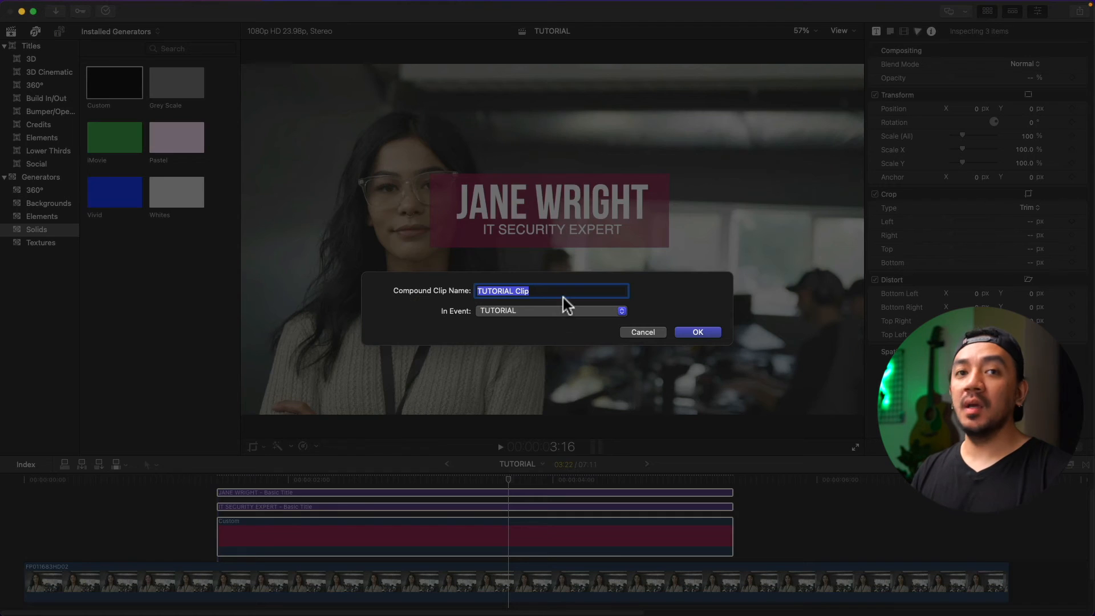
# - Name the new compound clip 'Lower Third' and confirm
pyautogui.write('Lower THI')
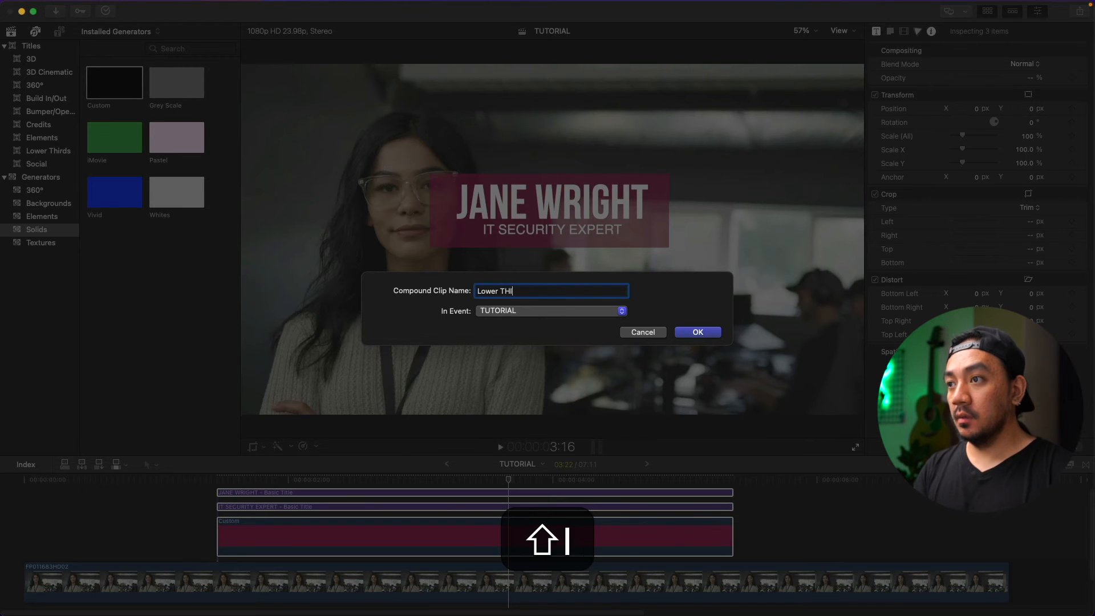
pyautogui.click(696, 331)
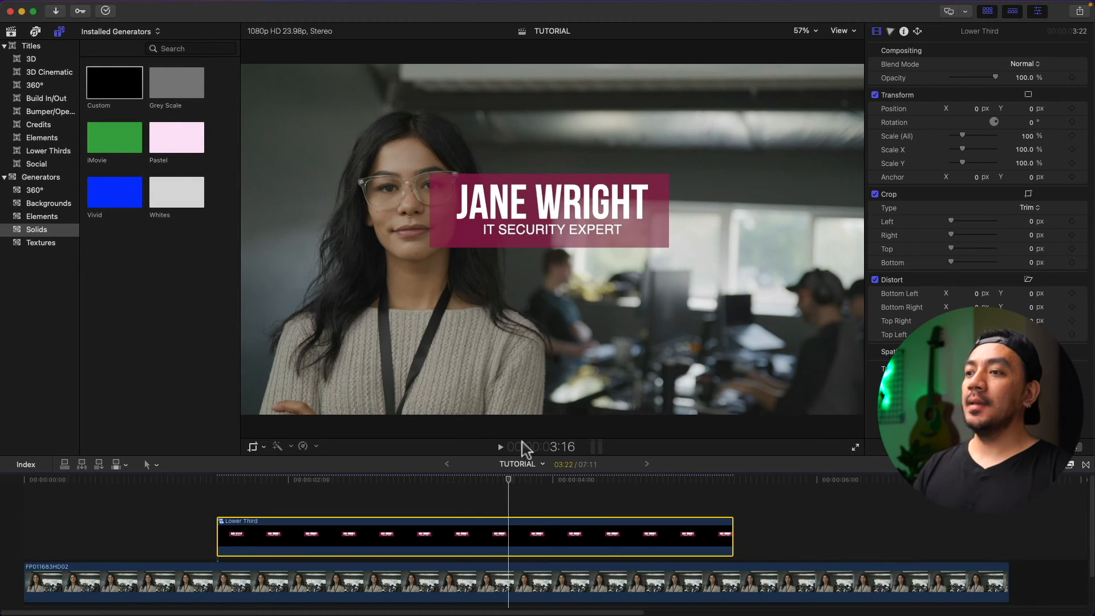
# - Place the playhead at the Lower Third clip's start, then move it later
pyautogui.click(217, 479)
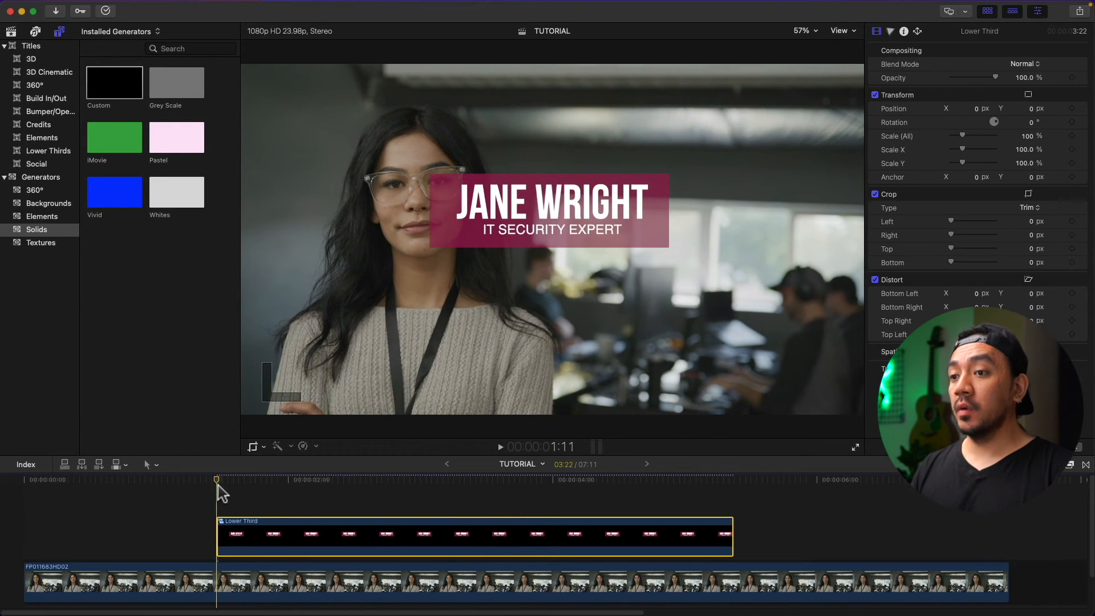
pyautogui.moveTo(1077, 84)
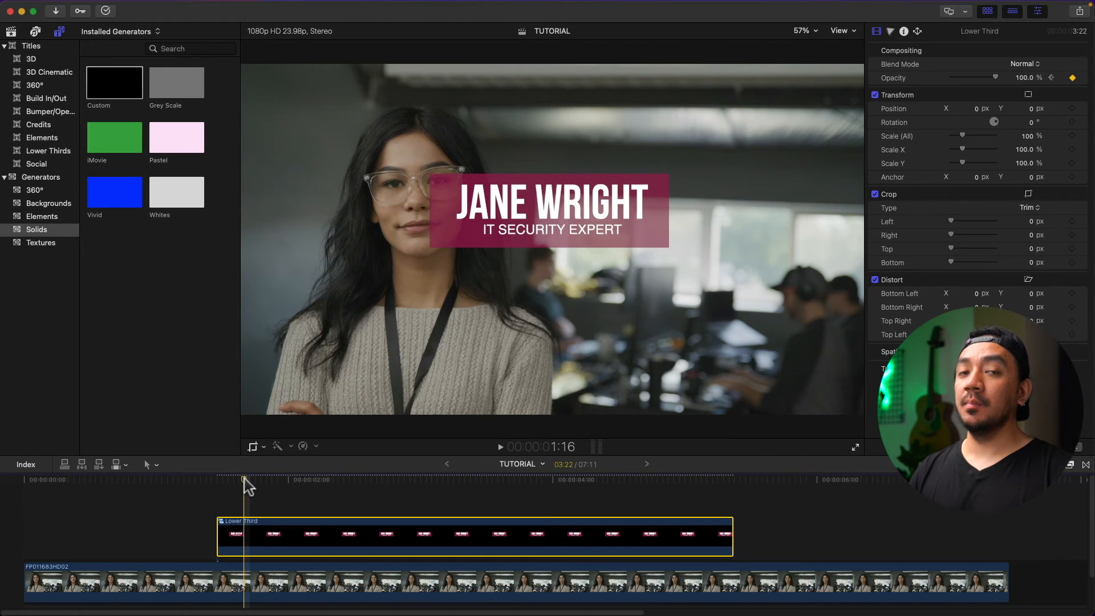
pyautogui.click(606, 480)
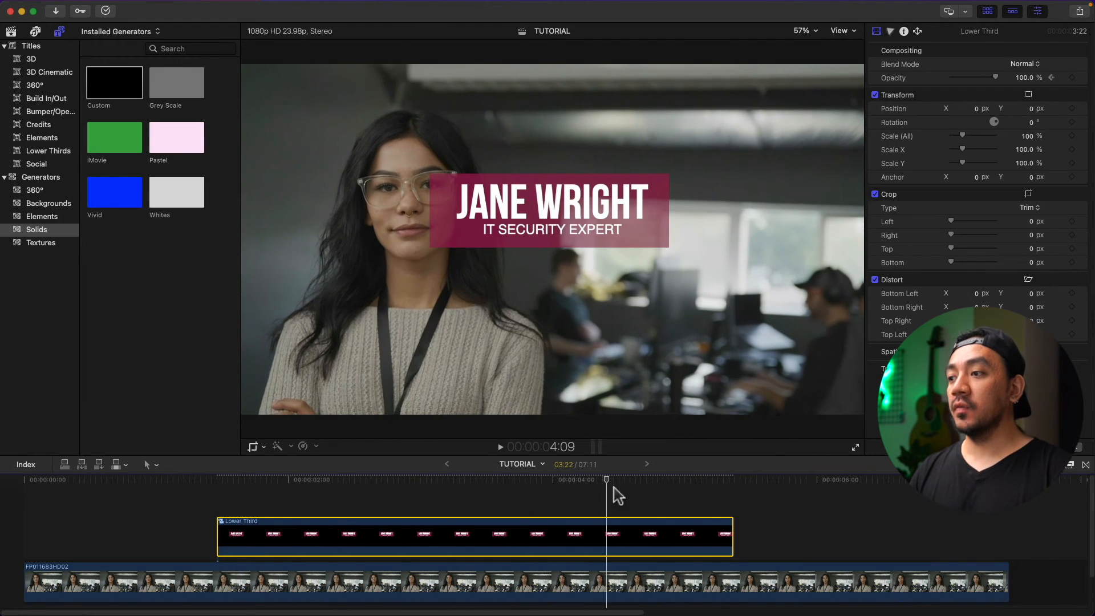